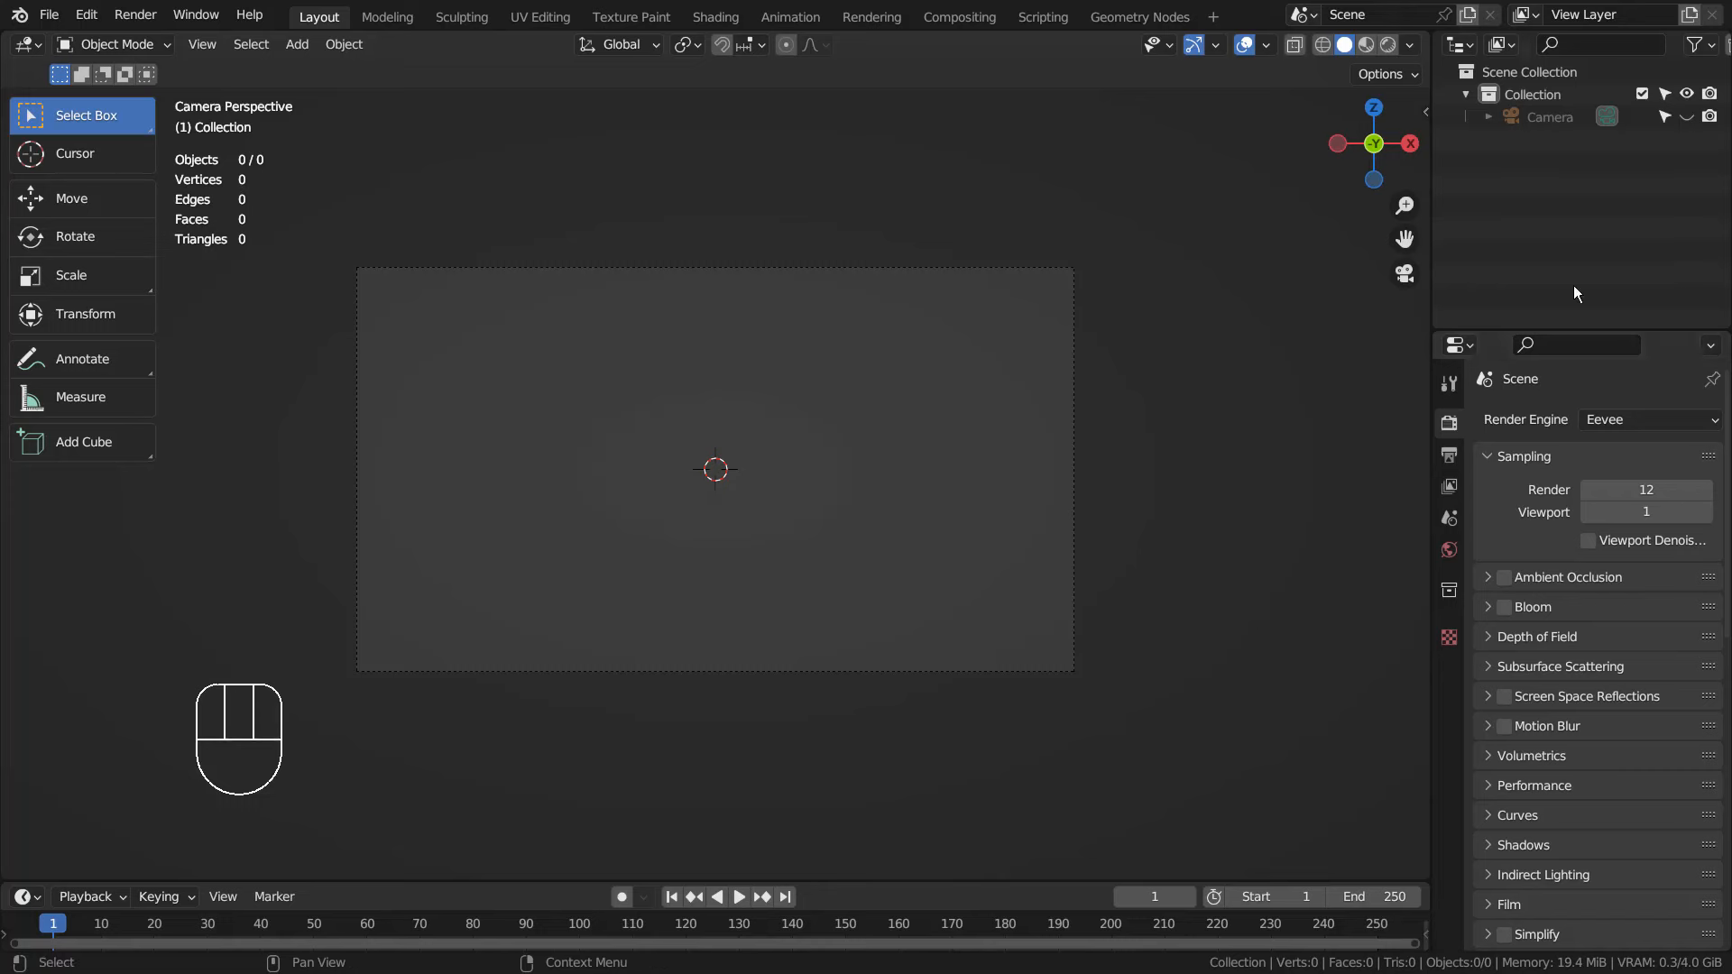
- Build a cube scaled to the camera frame, remove its facing wall, and render the corridor interior
key(shift+a)
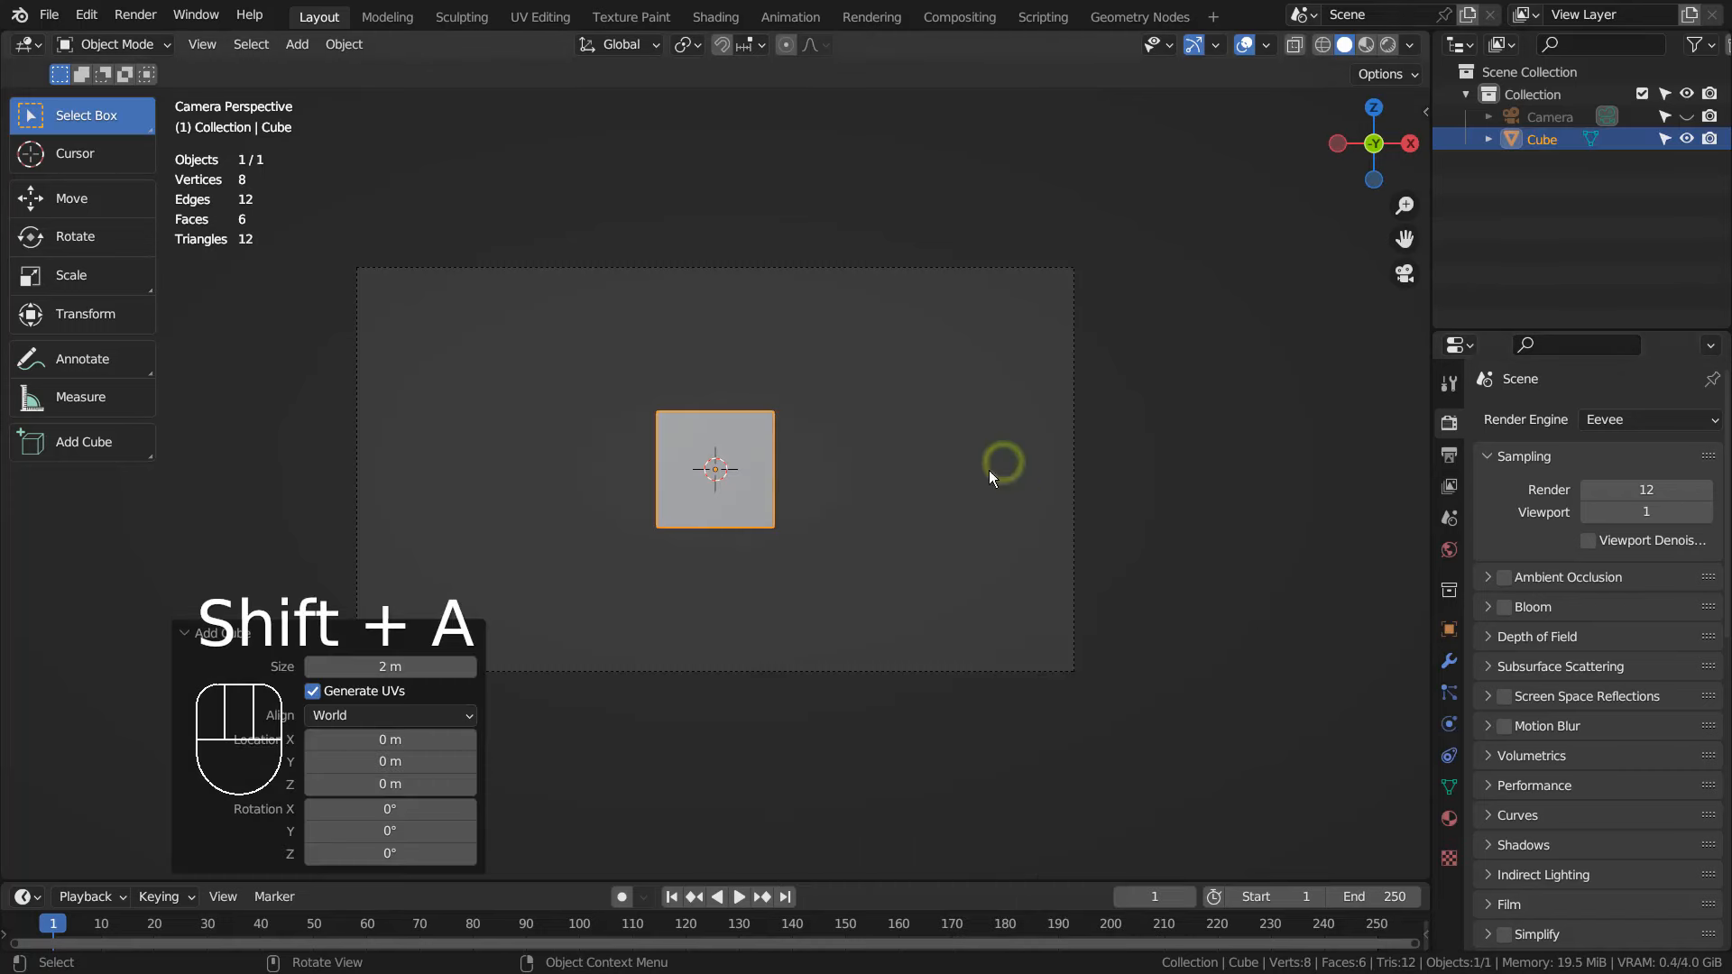
key(s)
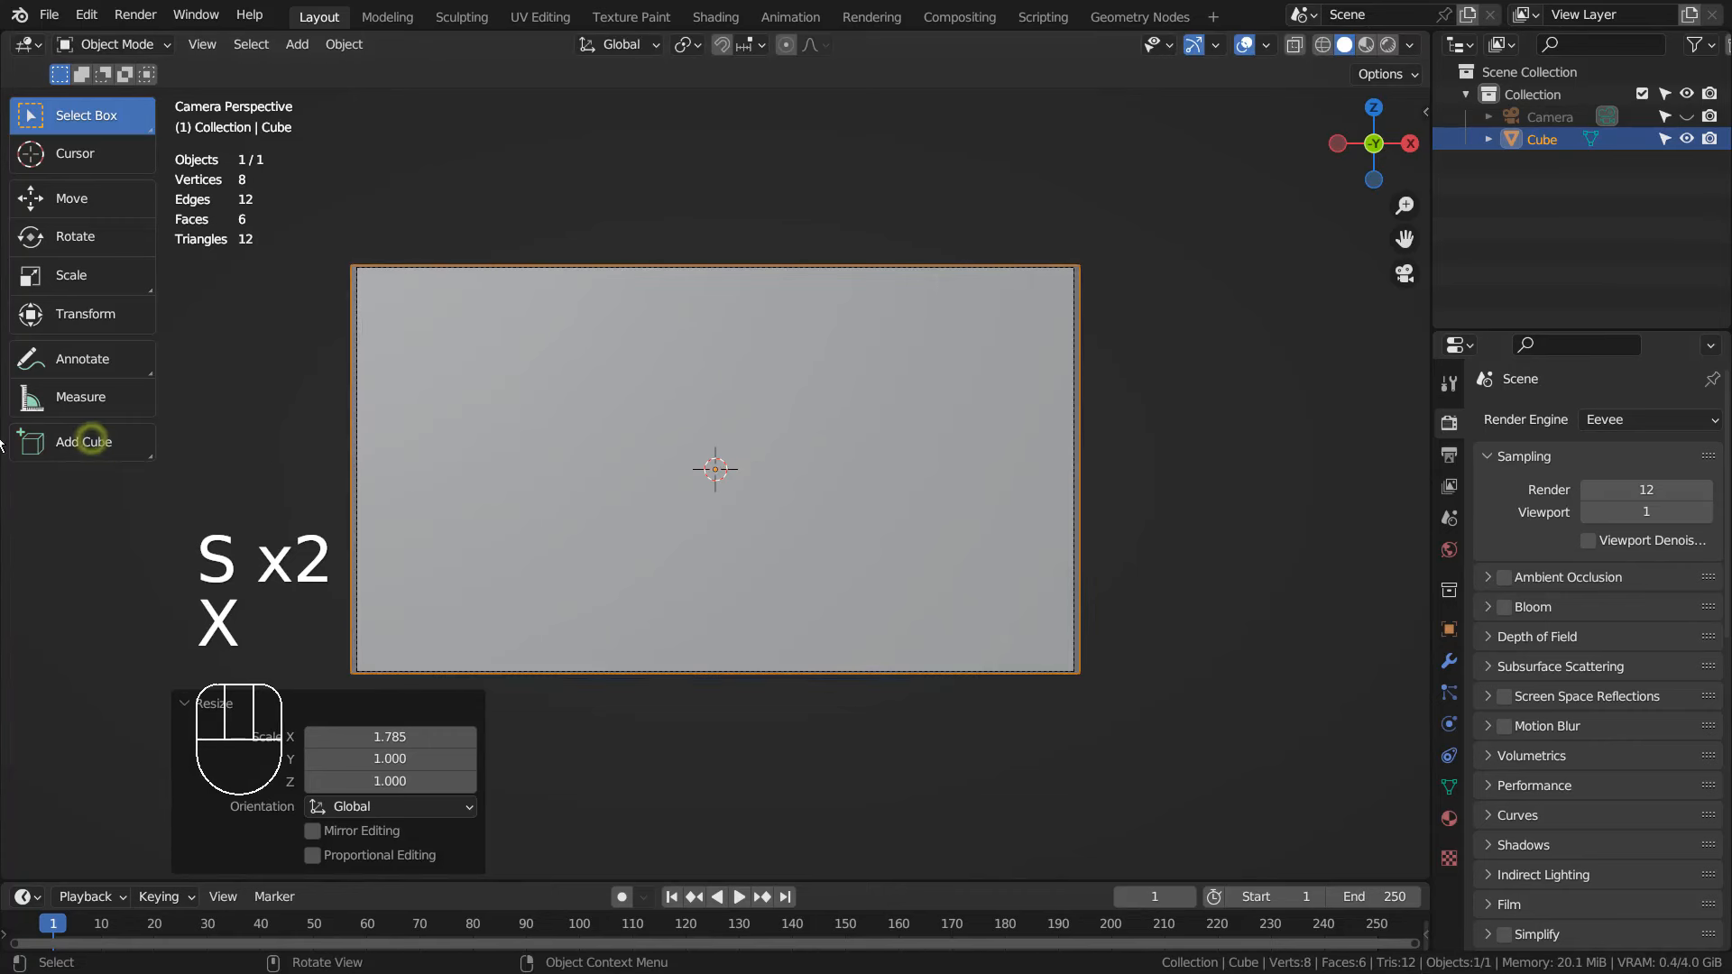
key(Tab)
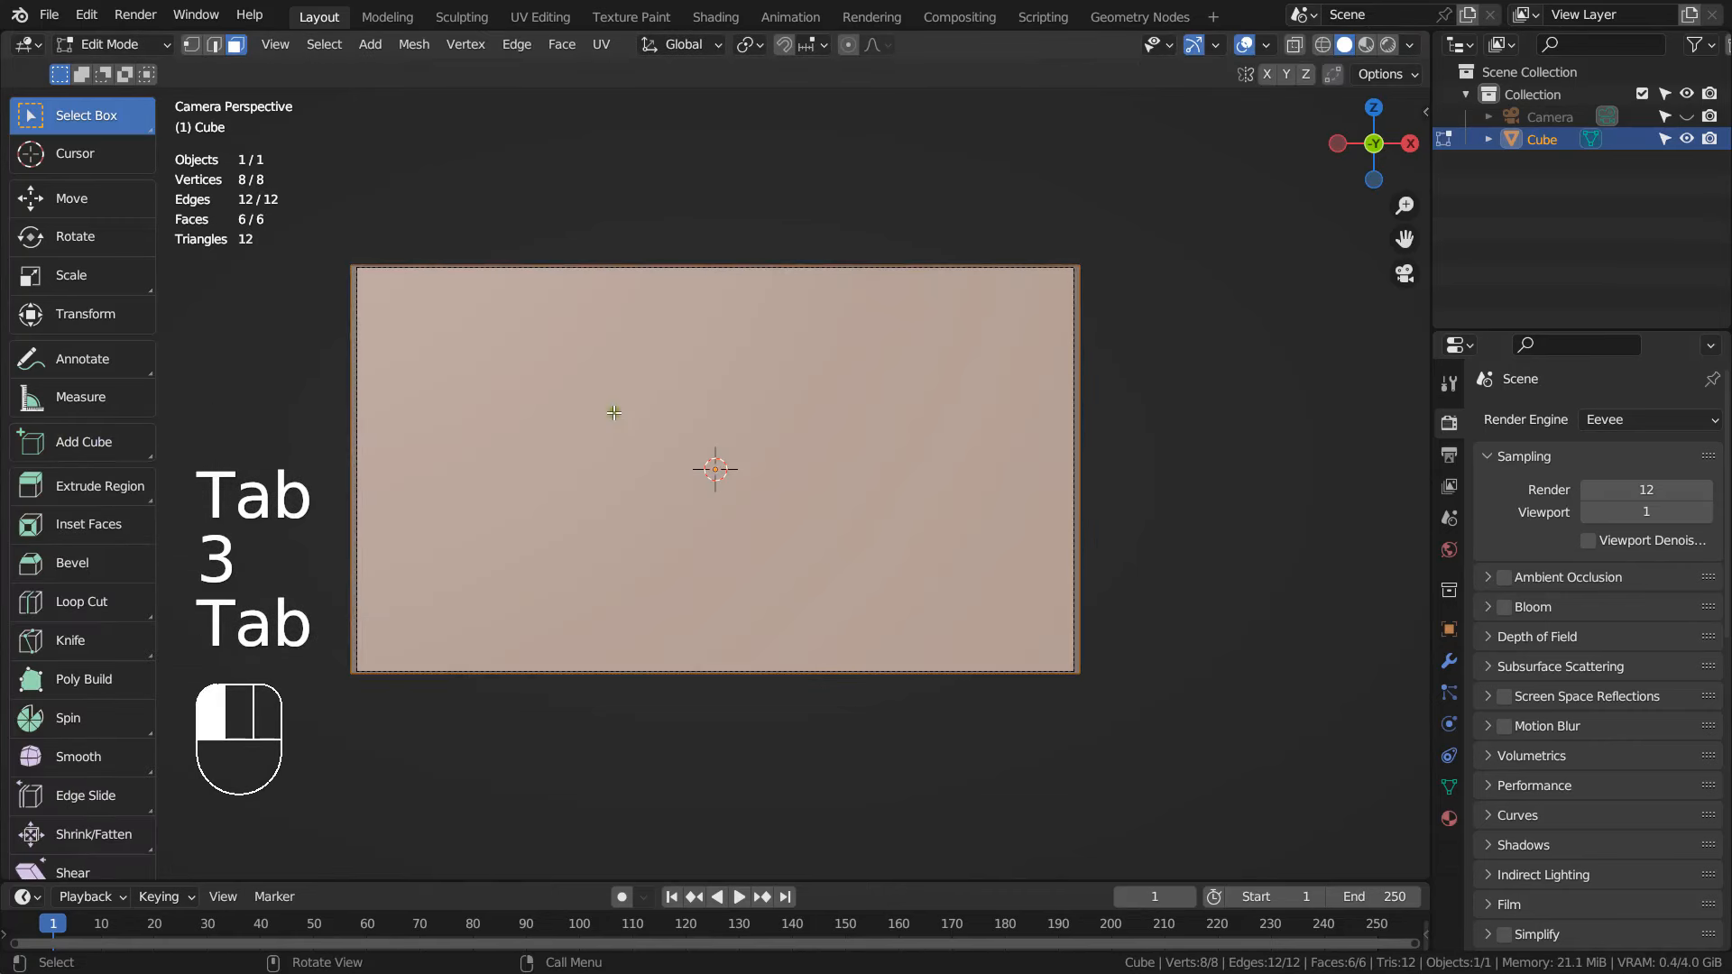
key(x)
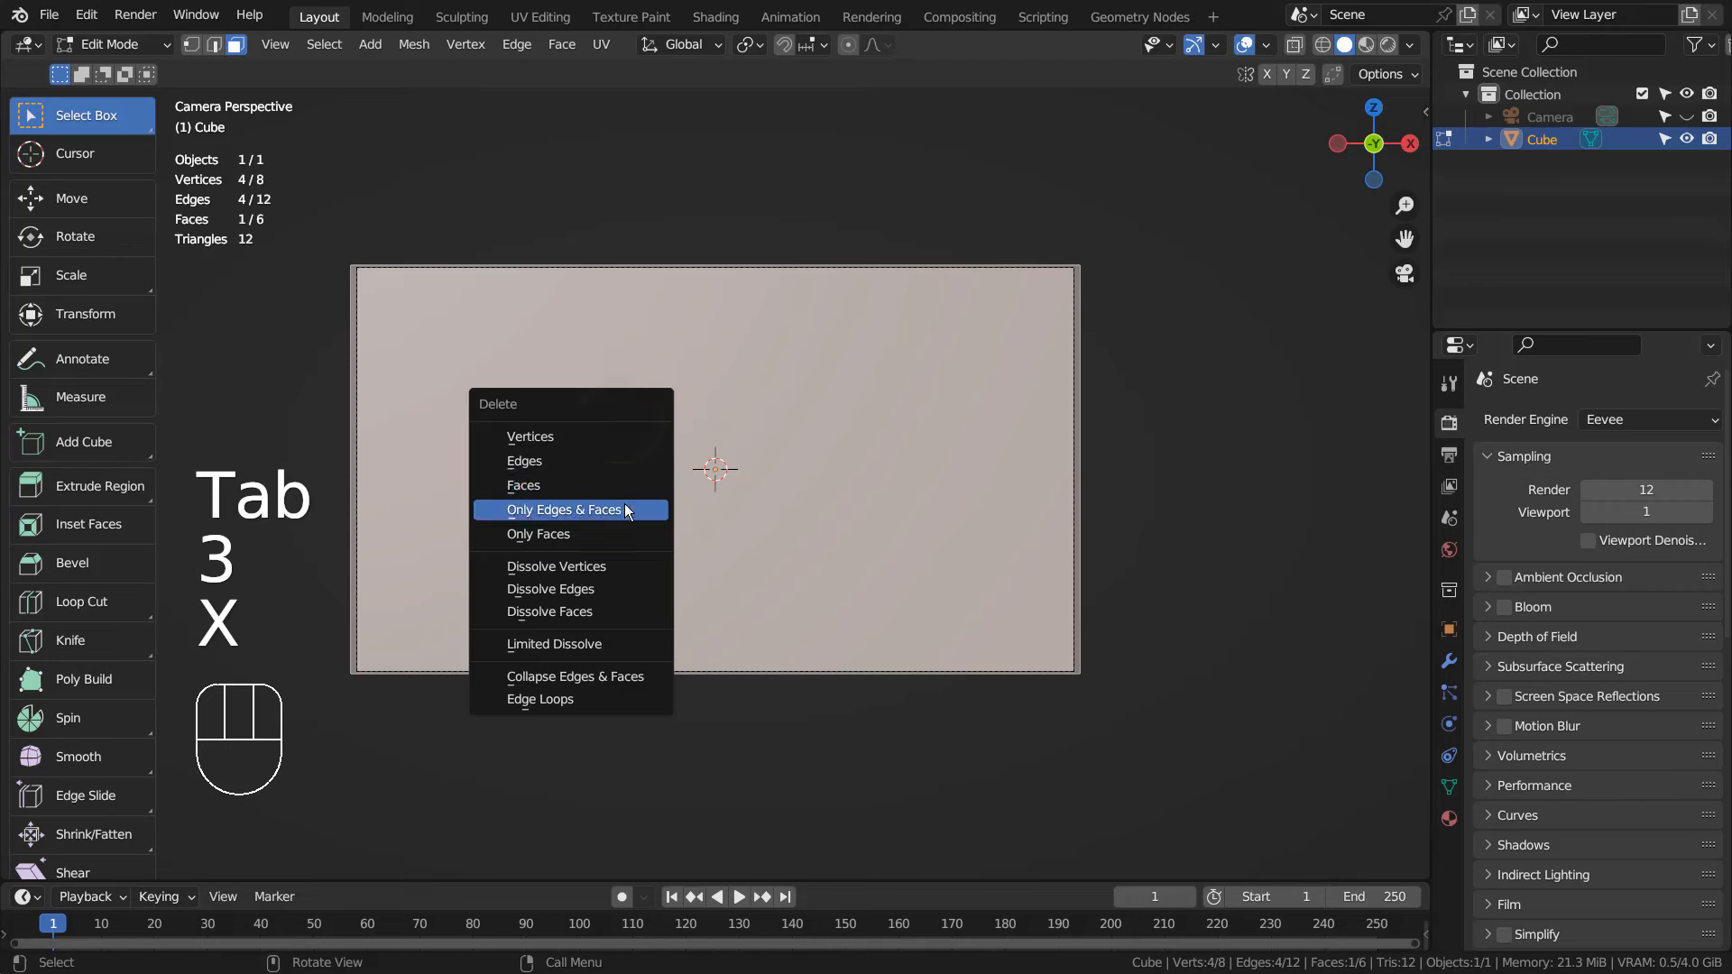
click(538, 534)
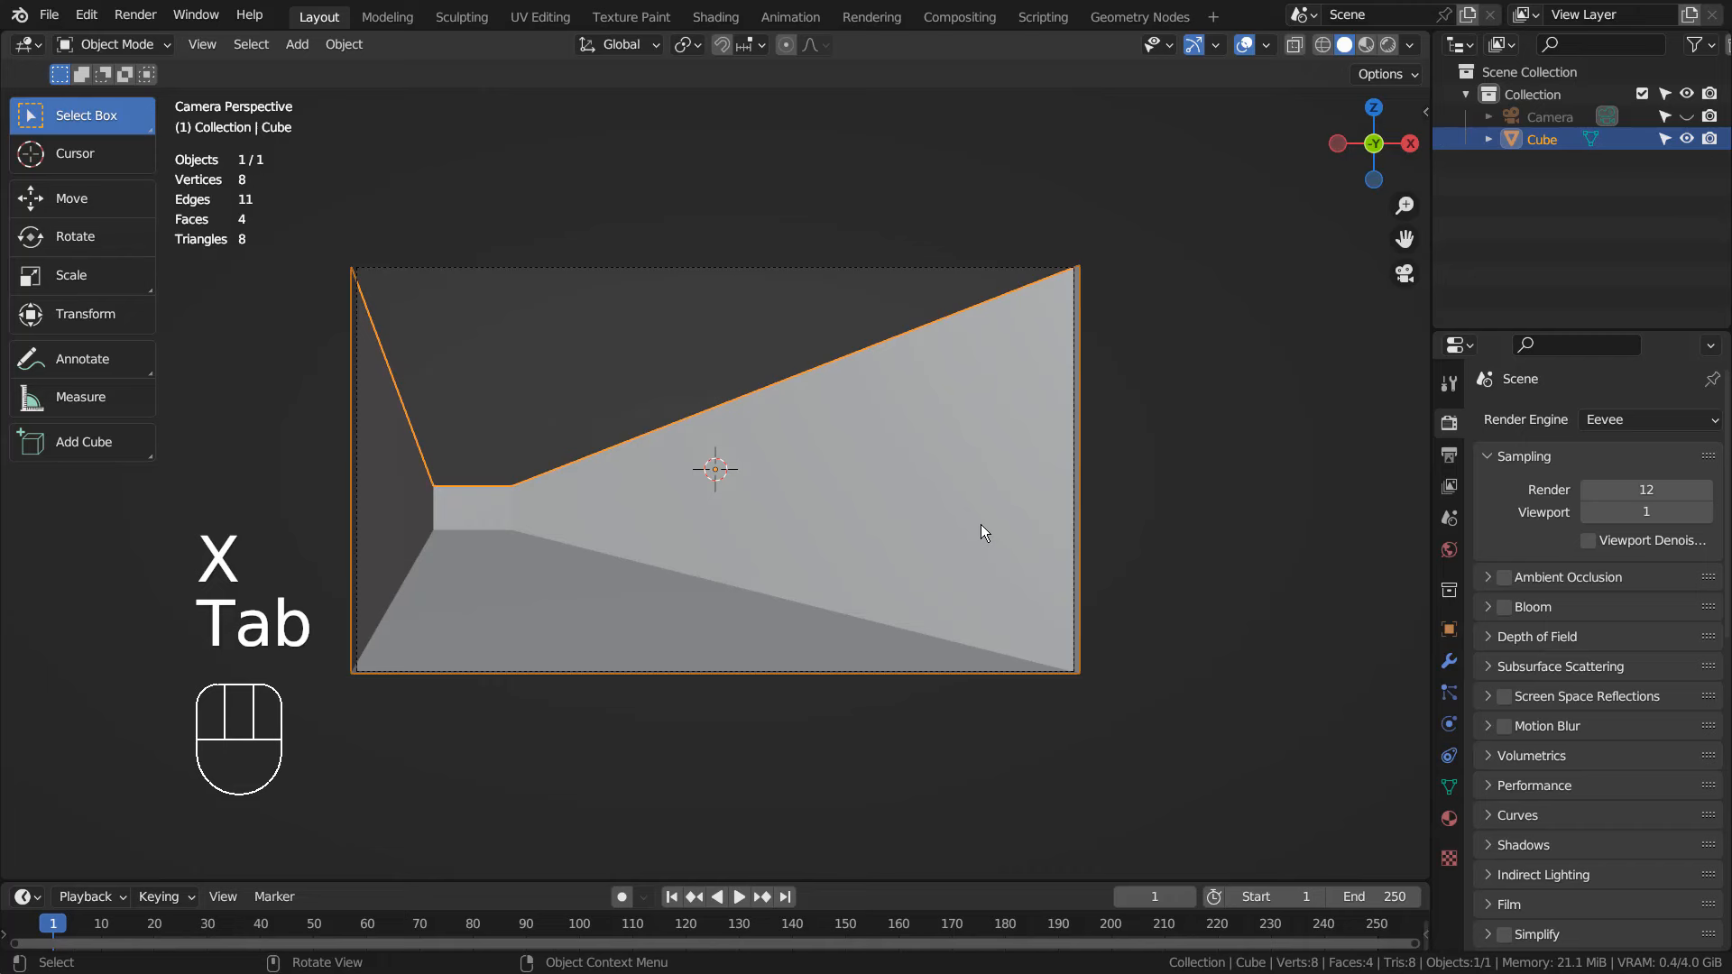
key(F12)
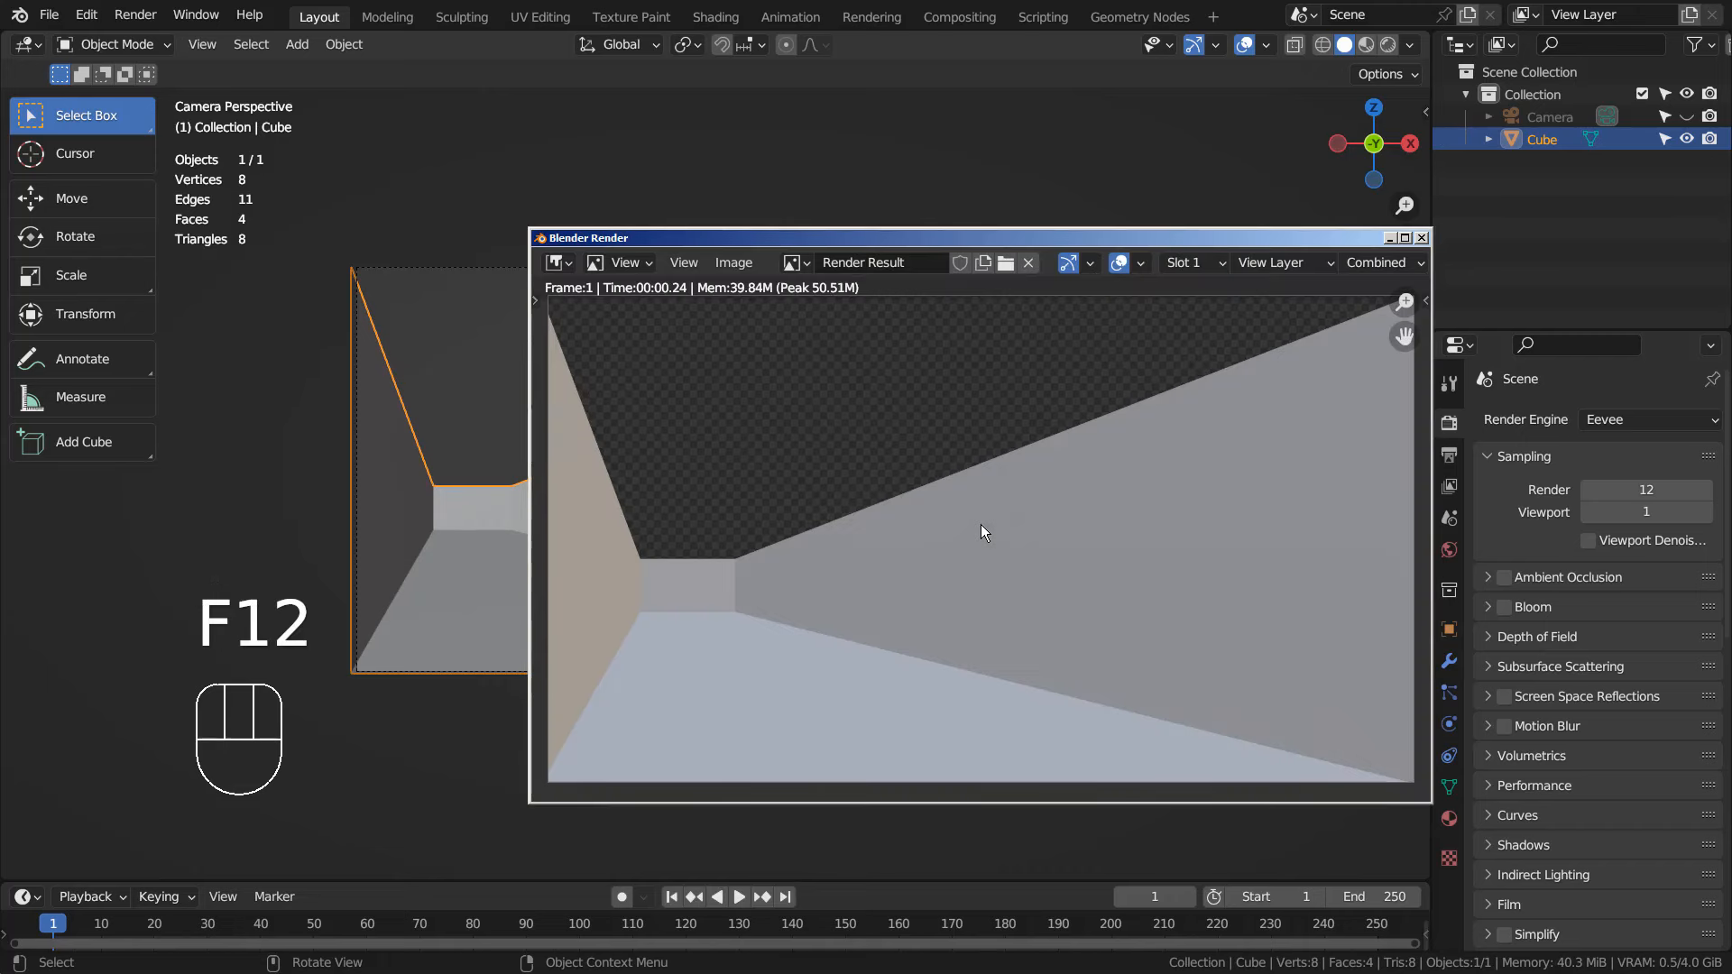
mouse_move(1415, 255)
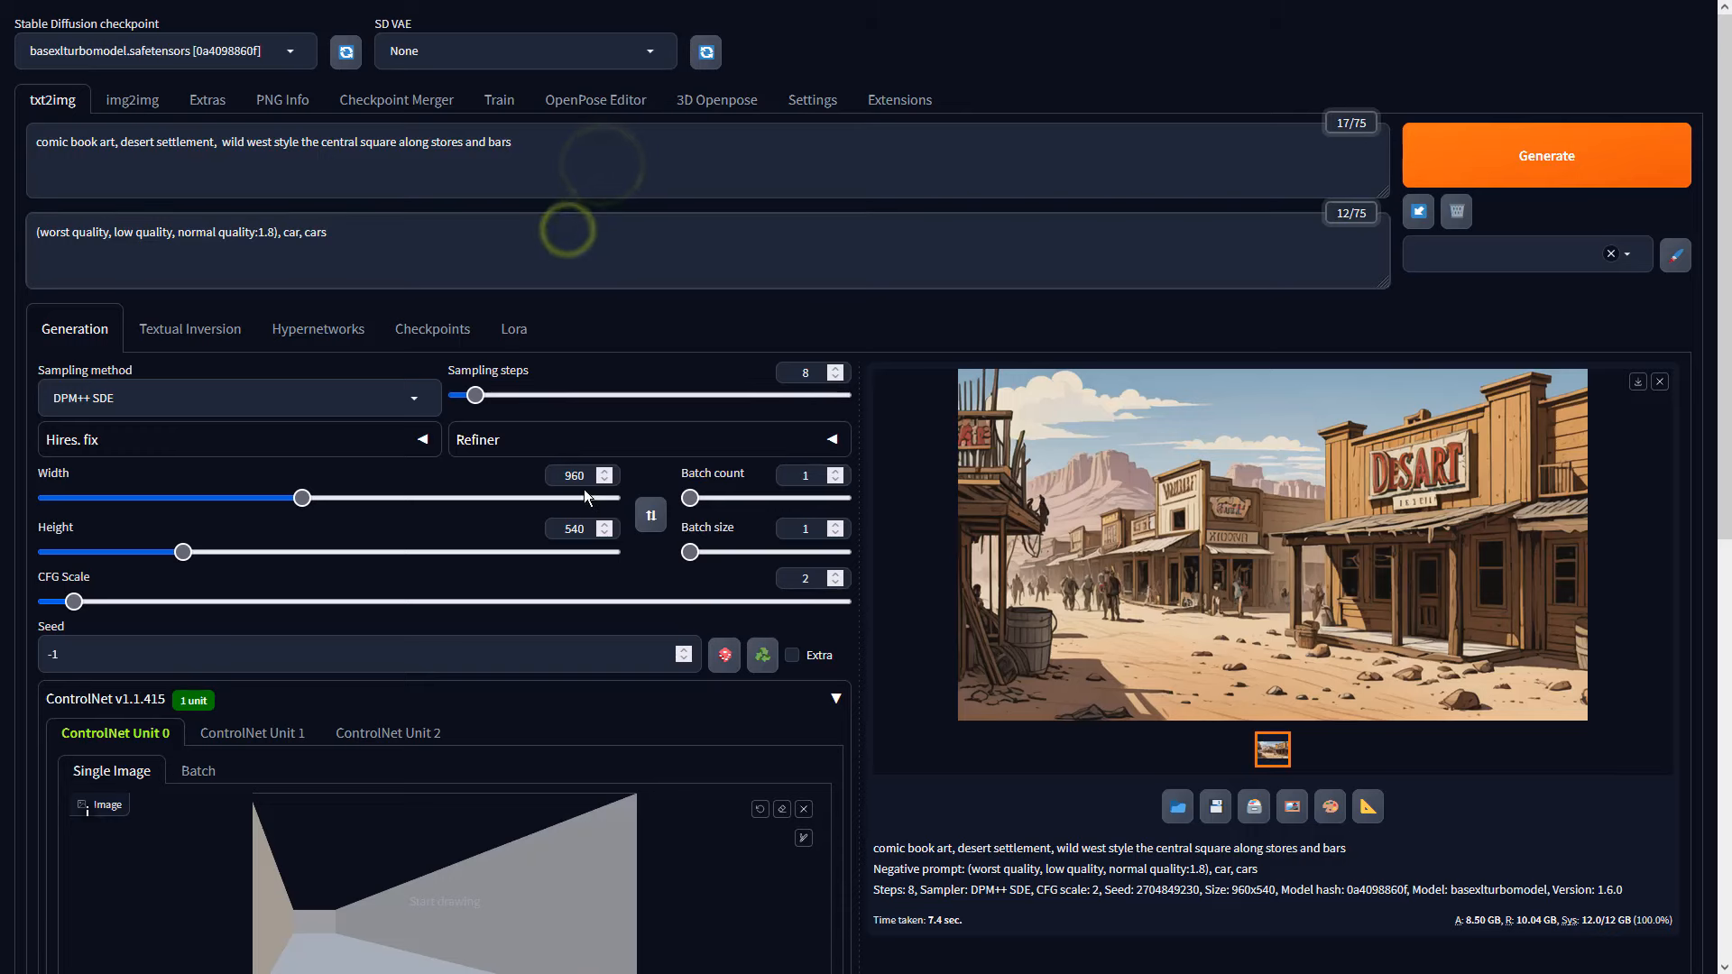
- Use the box render as ControlNet Unit 0 depth input and generate the comic western street
scroll(down, 3)
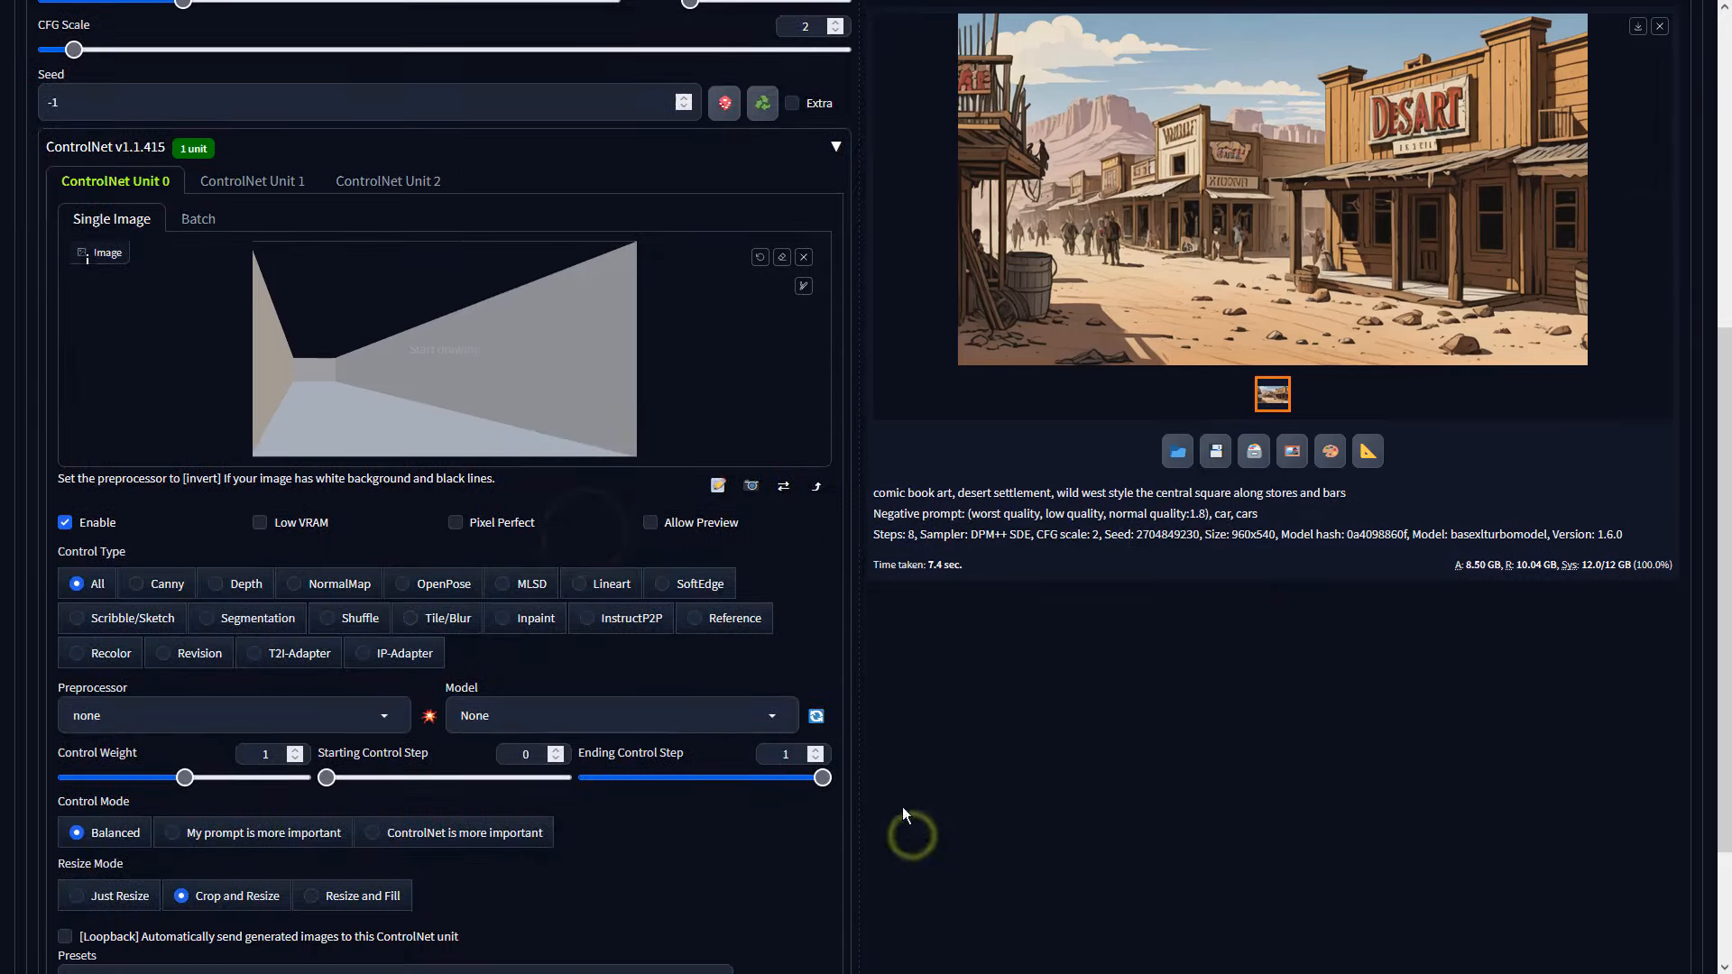
click(243, 583)
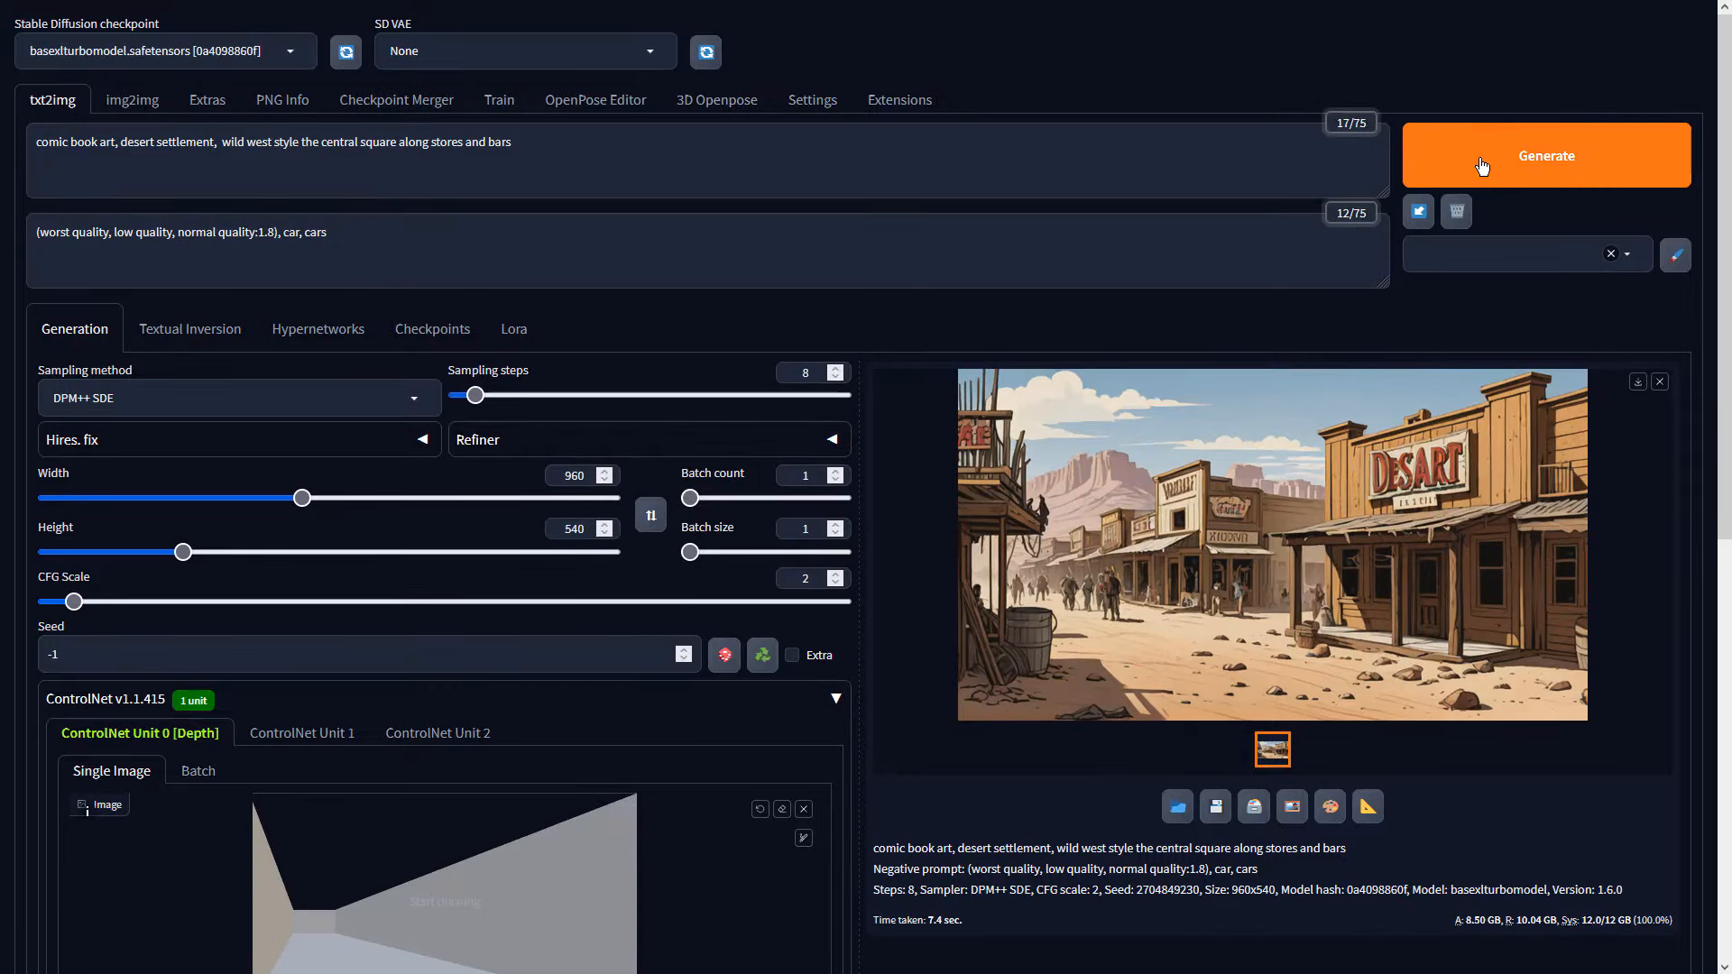
click(1546, 155)
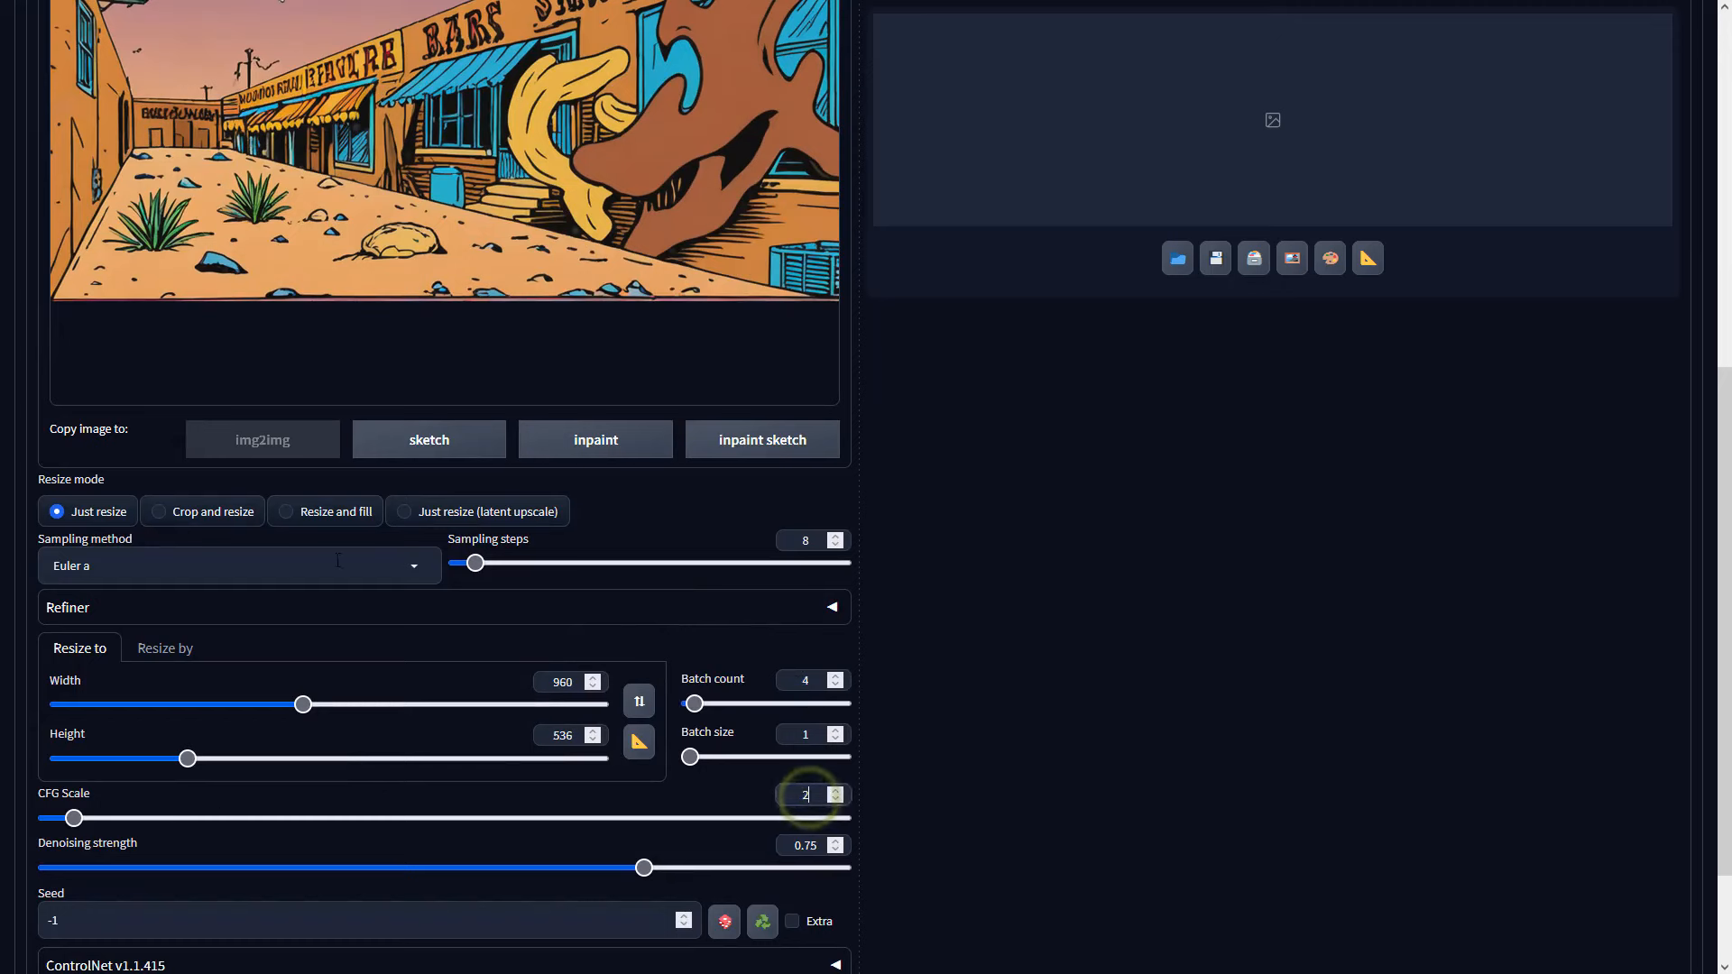
- Set the sampler to DPM++ SDE and generate the img2img batch from the comic street image
click(238, 564)
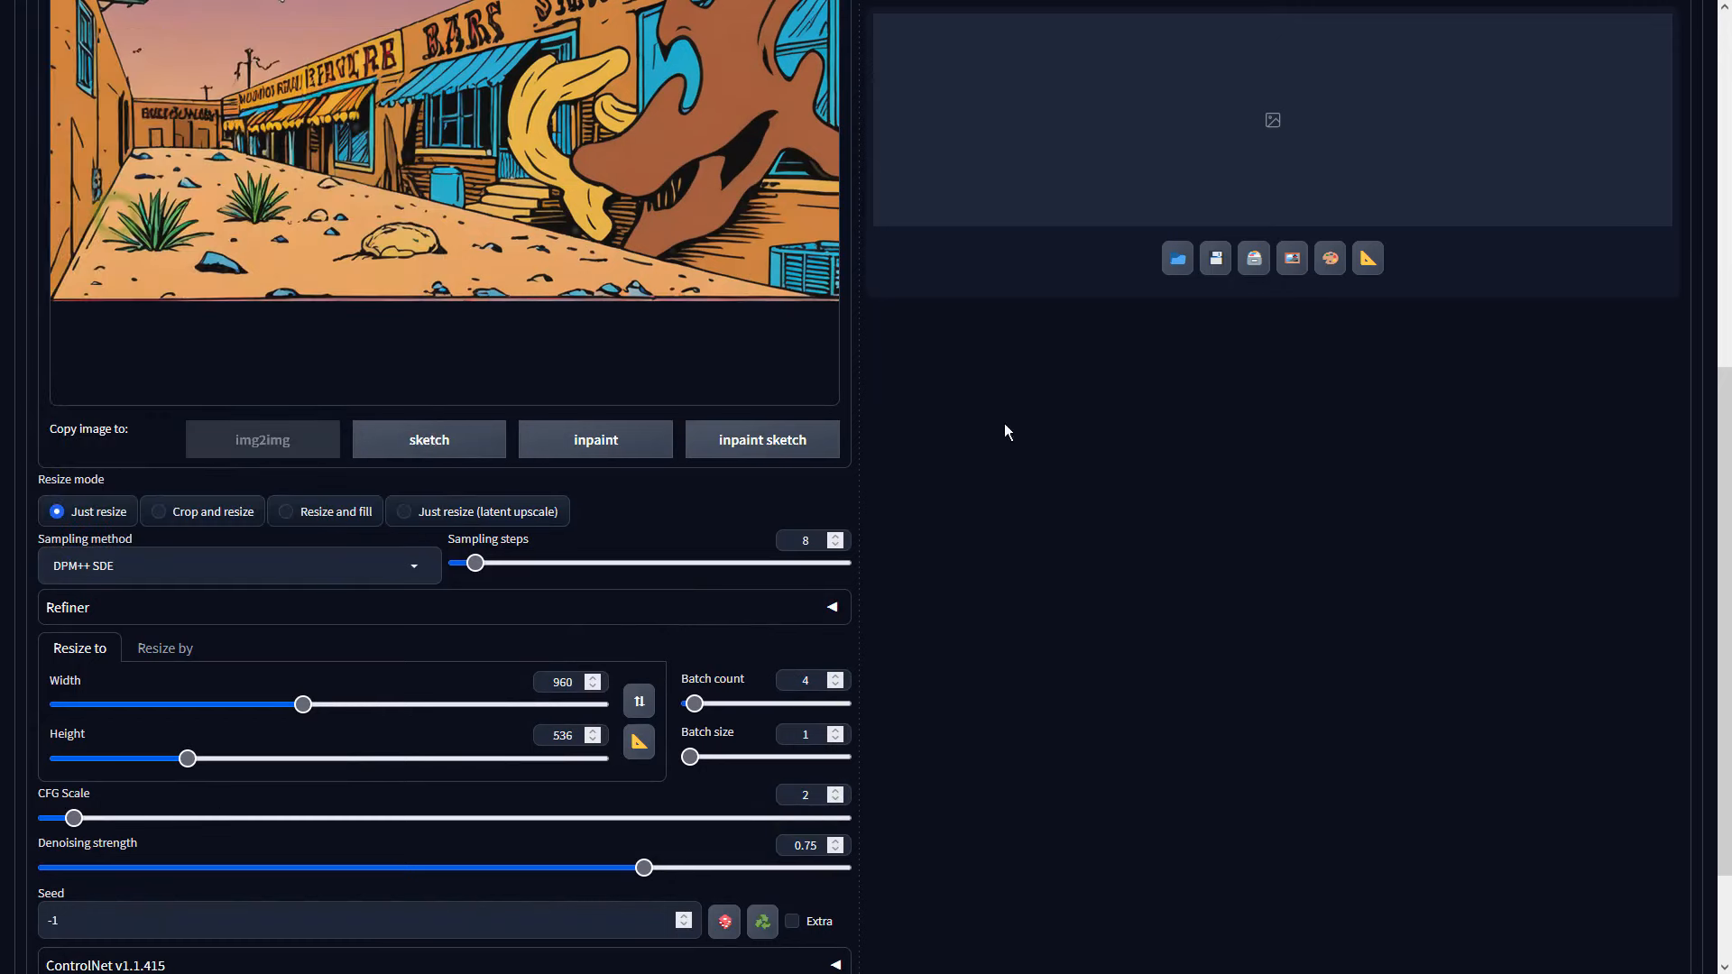
mouse_move(1115, 712)
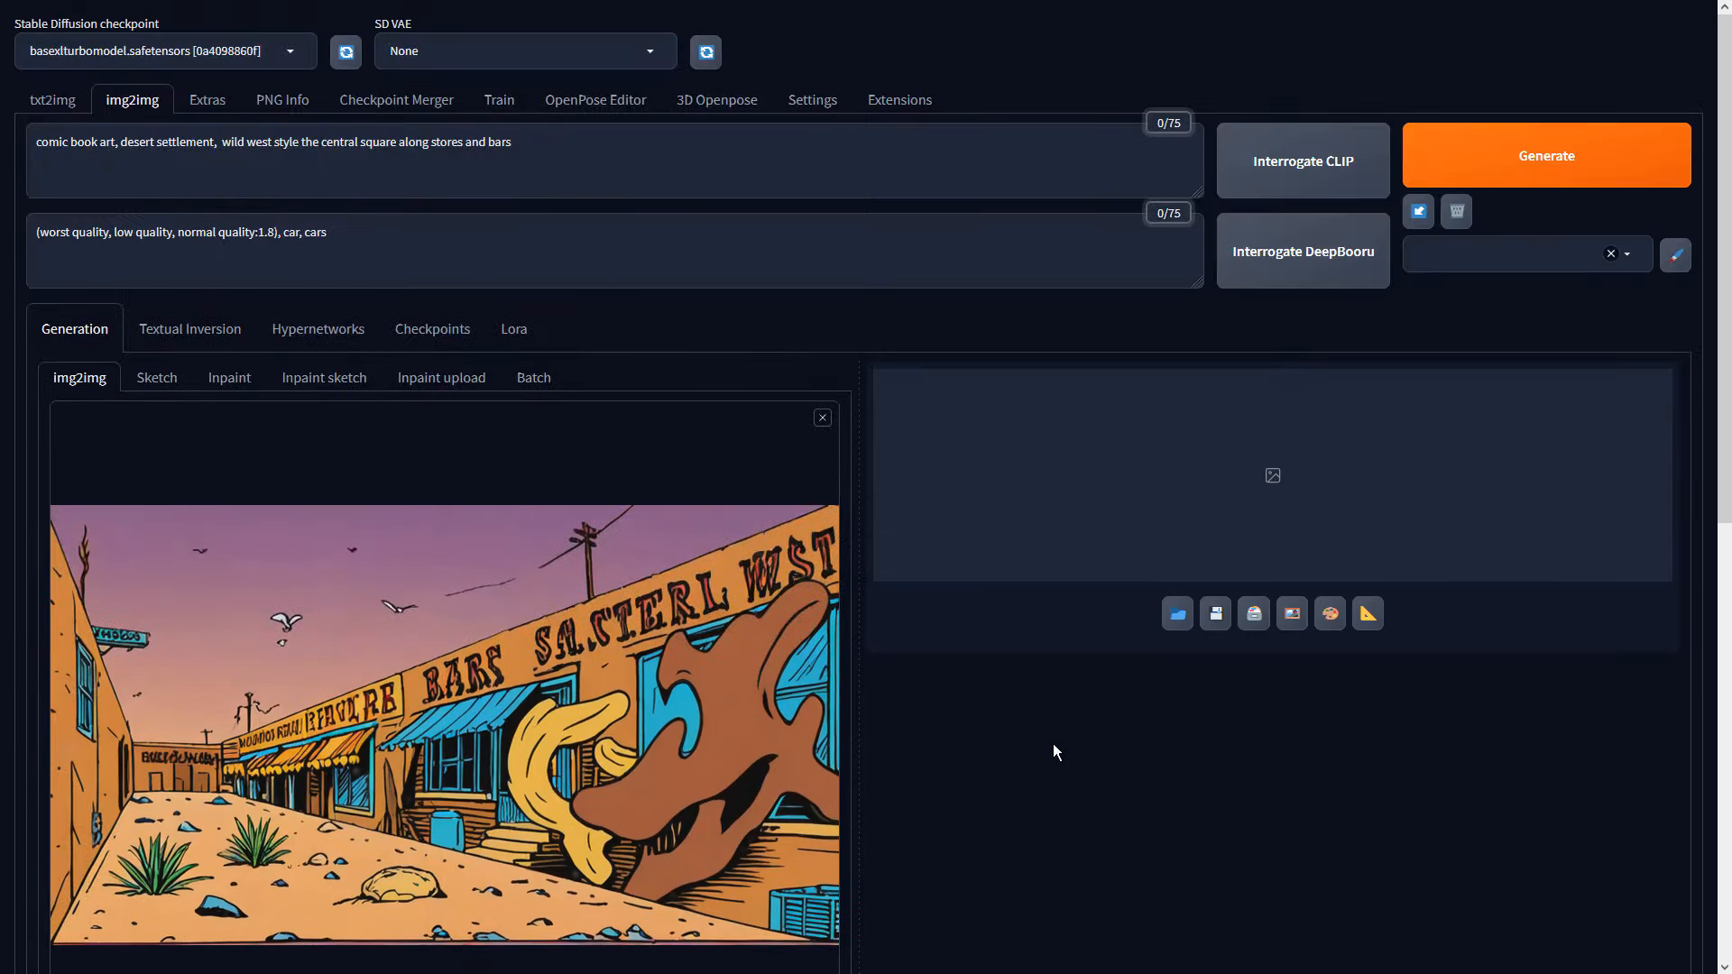
click(1545, 155)
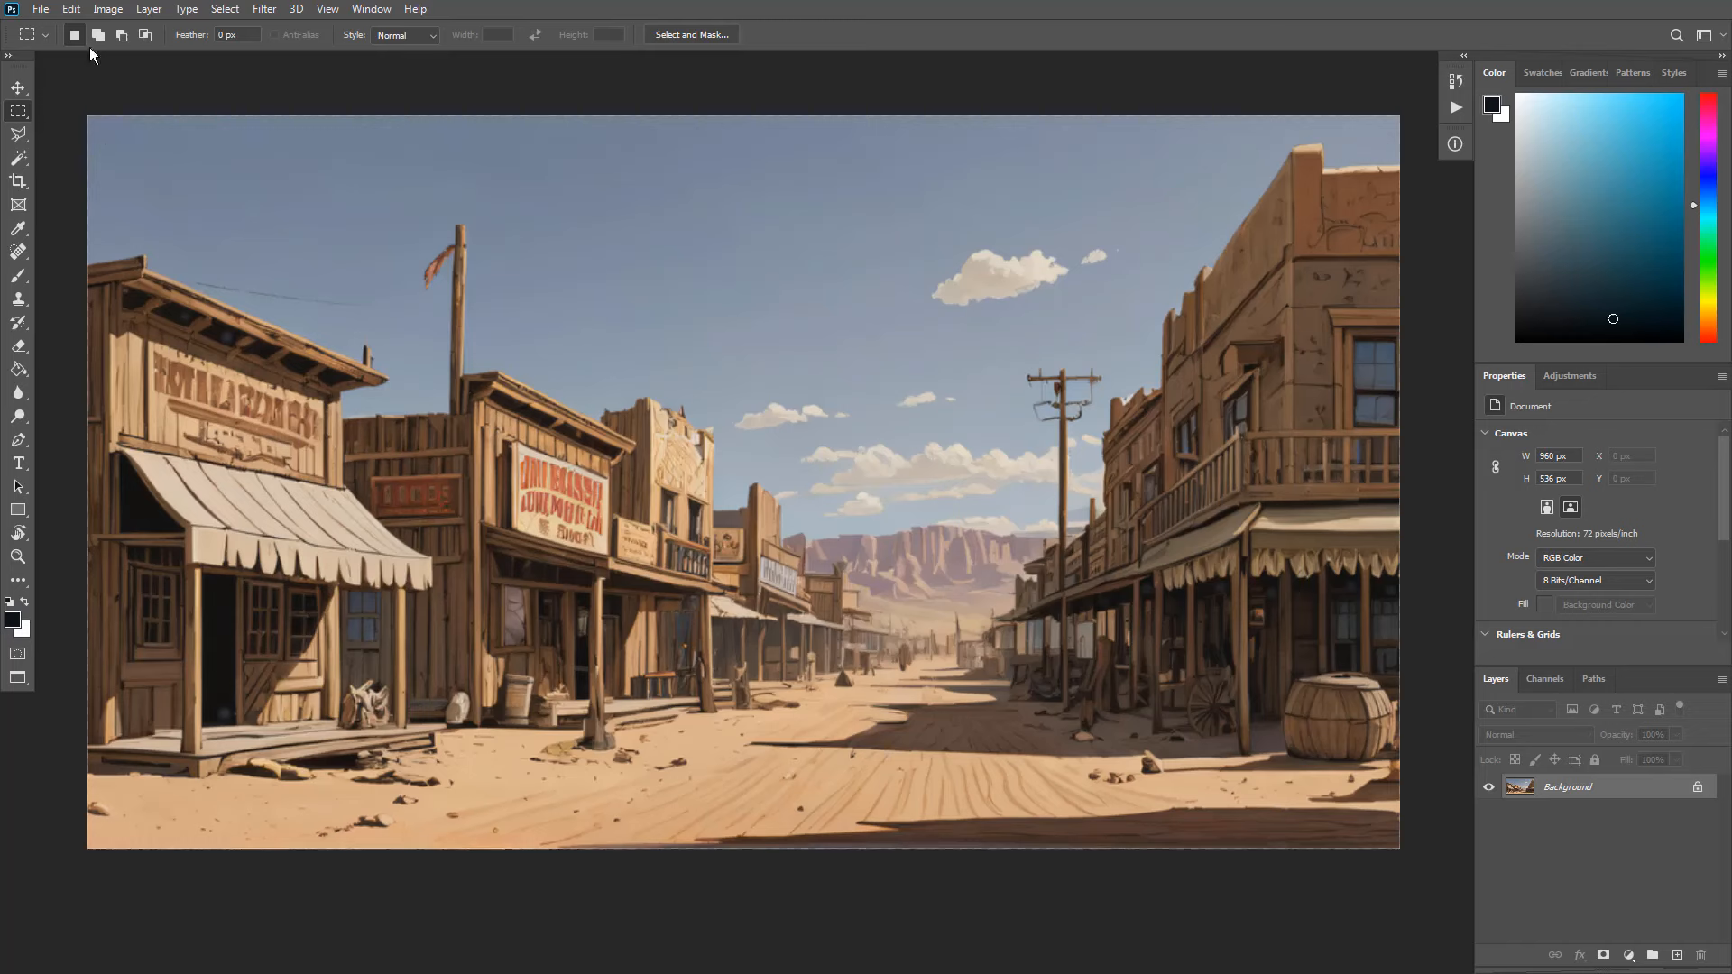
- Raise the street image's Vibrance to +48 and Saturation to about +49
click(107, 9)
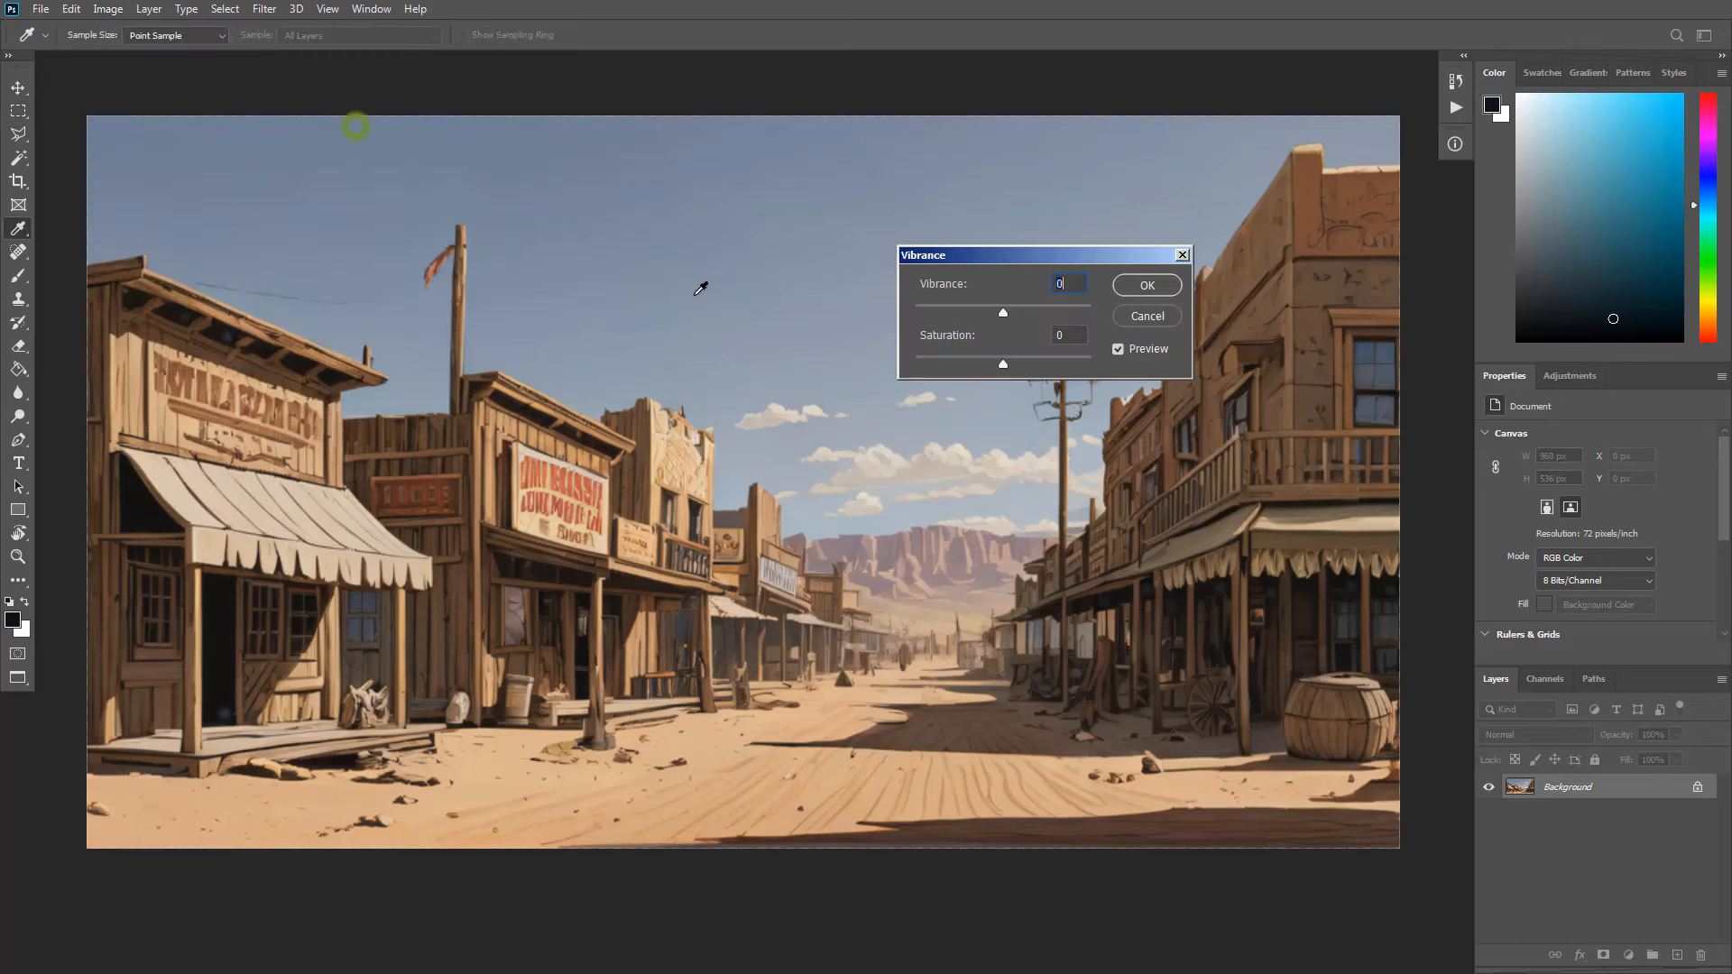
drag(1004, 312, 1045, 312)
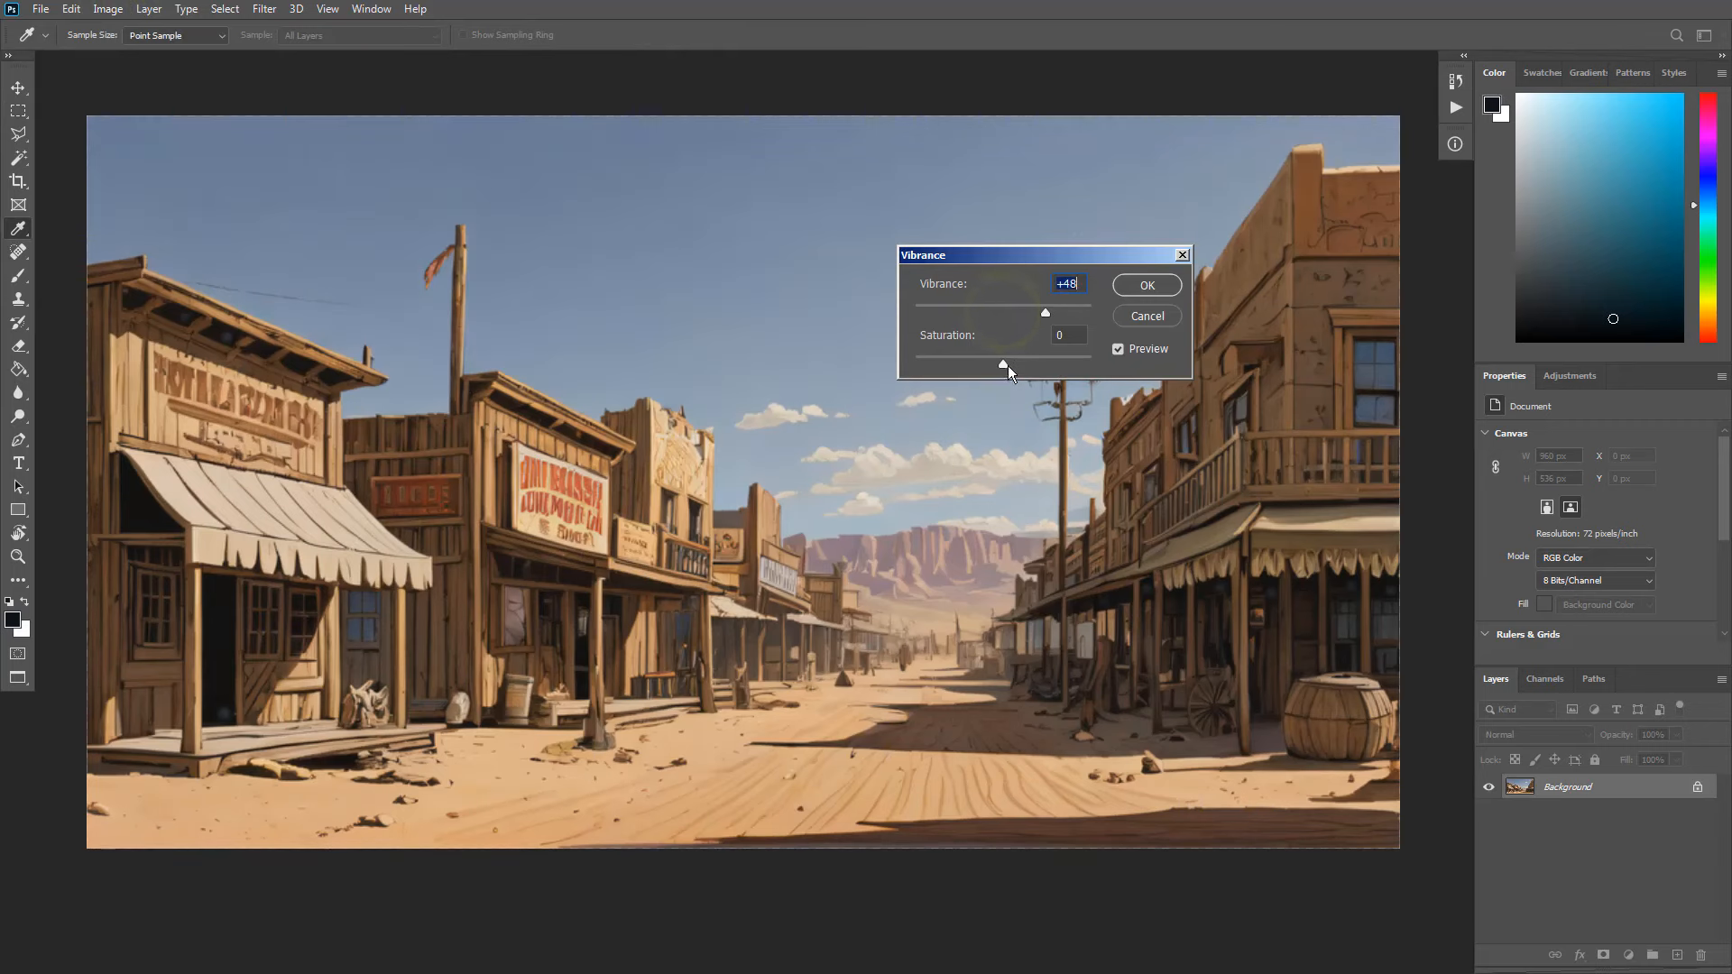
drag(1005, 365, 1045, 364)
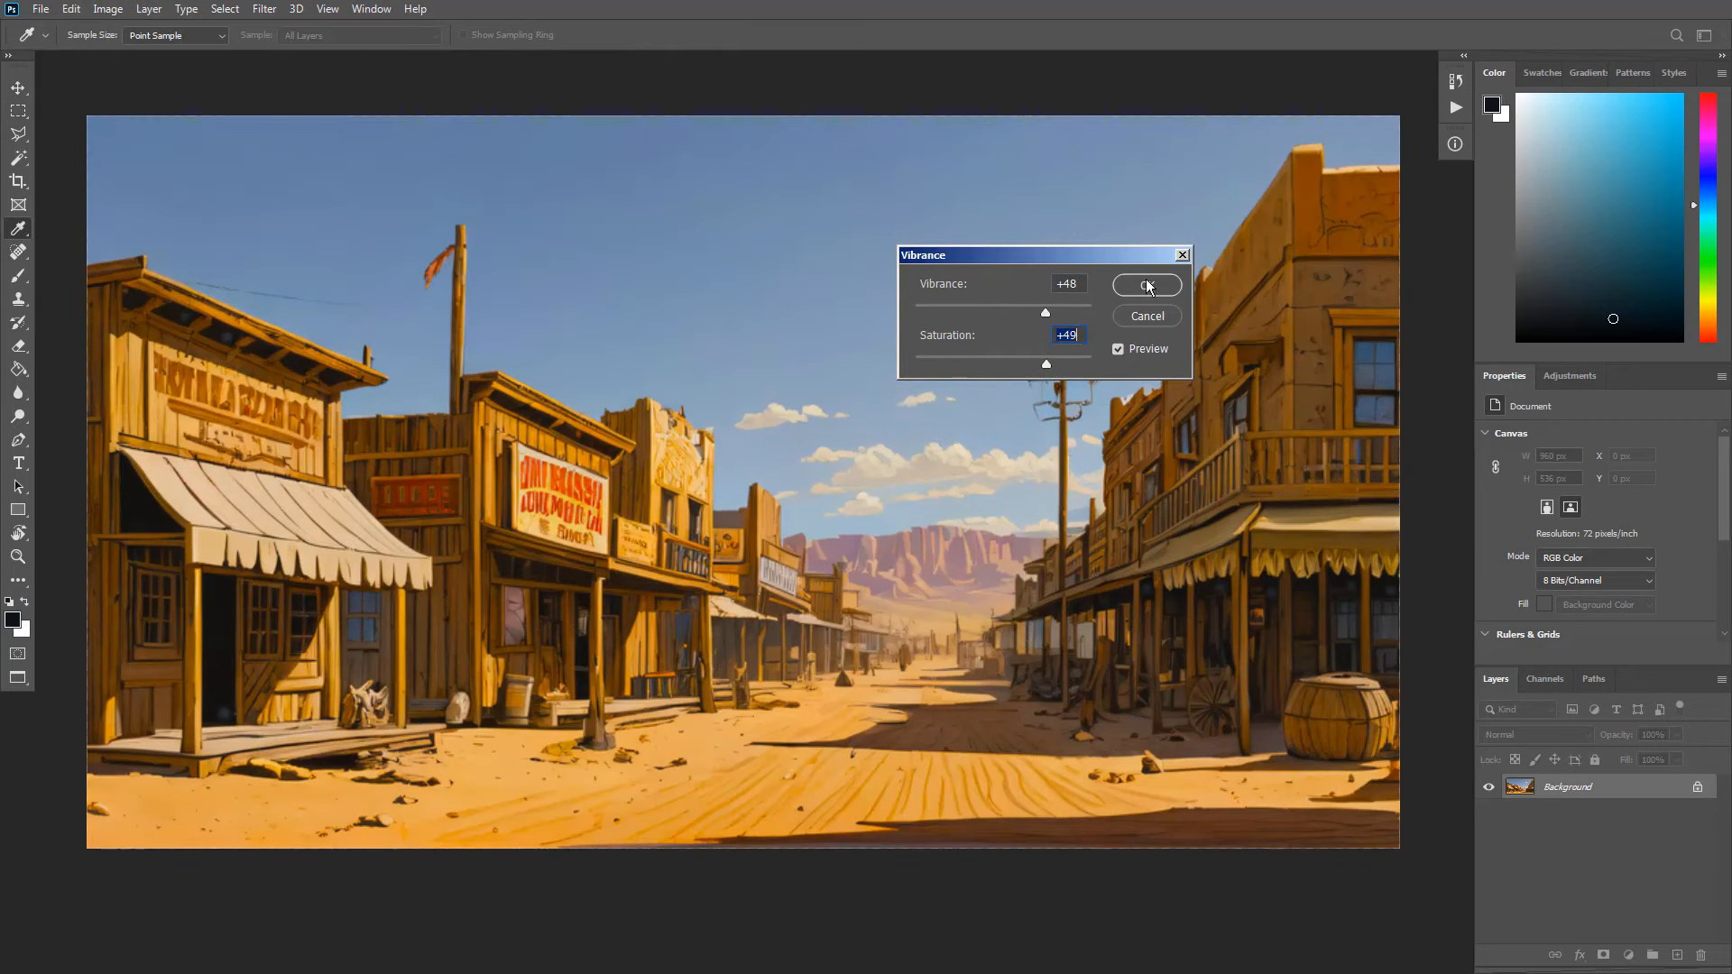